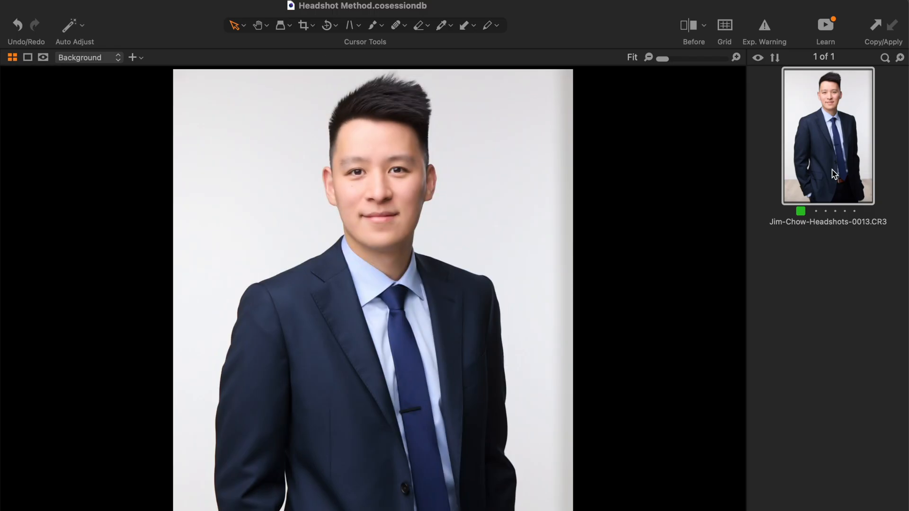
# Bring up Edit With > Adobe Photoshop 2022 on the headshot thumbnail
pyautogui.rightClick(828, 169)
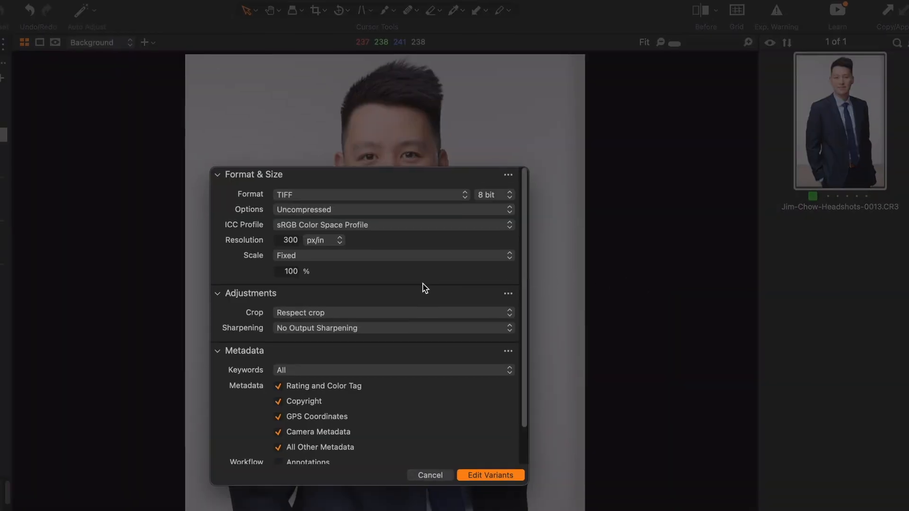
# Keep TIFF 8-bit with No Output Sharpening and send the variant to Photoshop
pyautogui.click(371, 194)
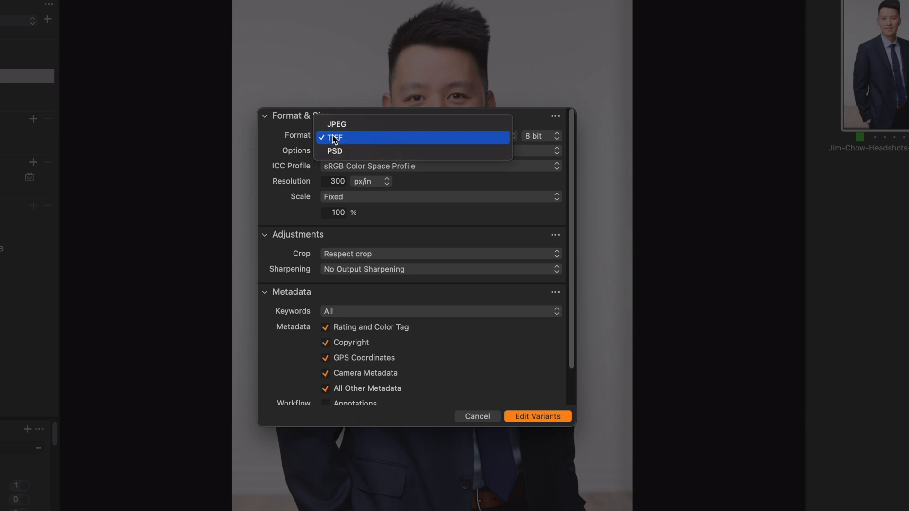
pyautogui.click(334, 137)
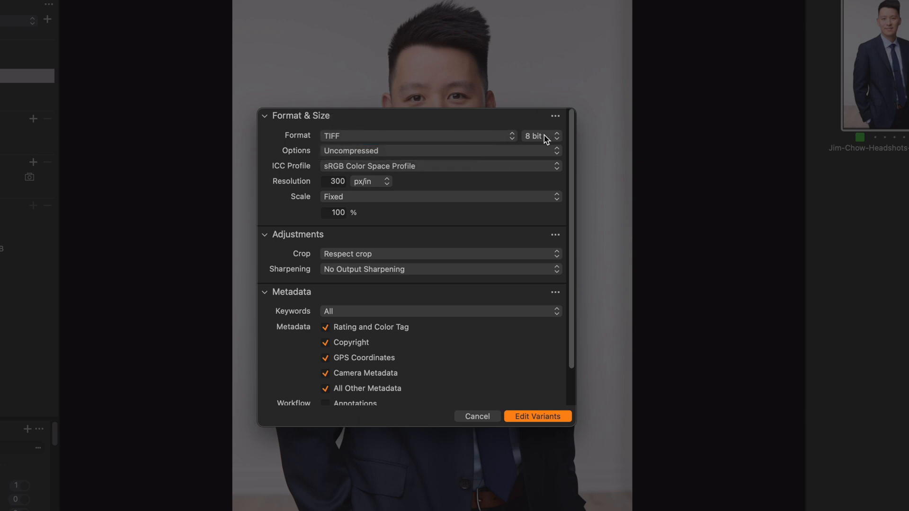
pyautogui.moveTo(510, 192)
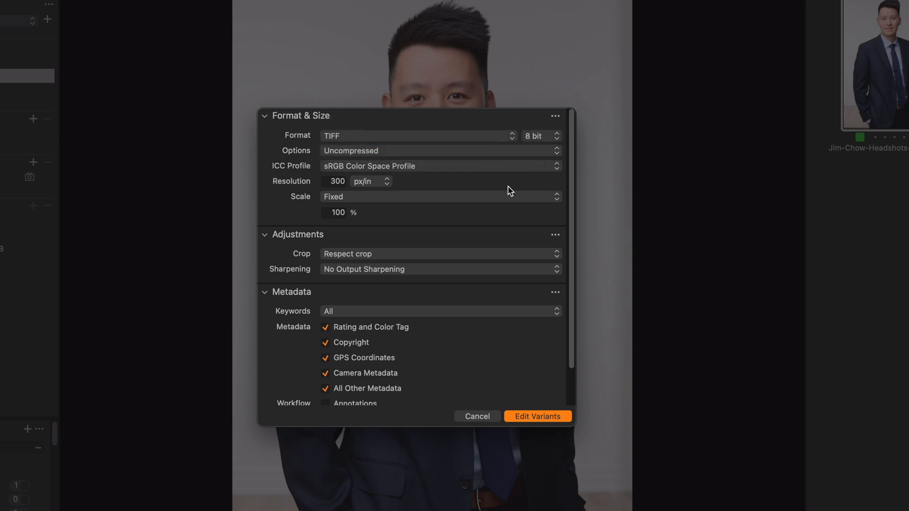
pyautogui.click(438, 254)
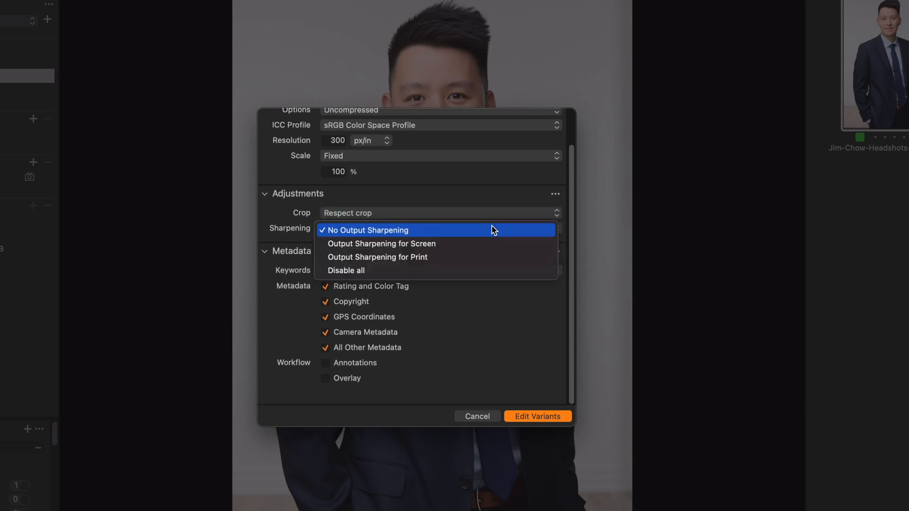
pyautogui.click(365, 230)
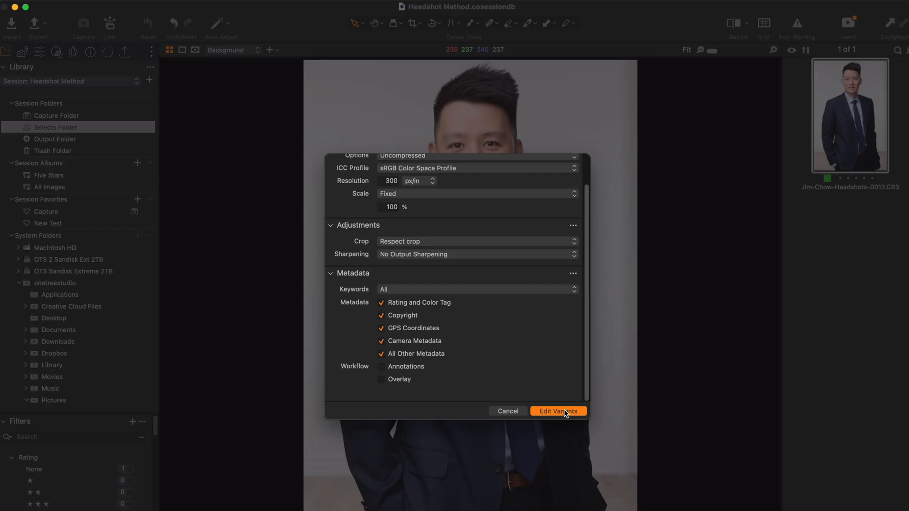
pyautogui.click(557, 411)
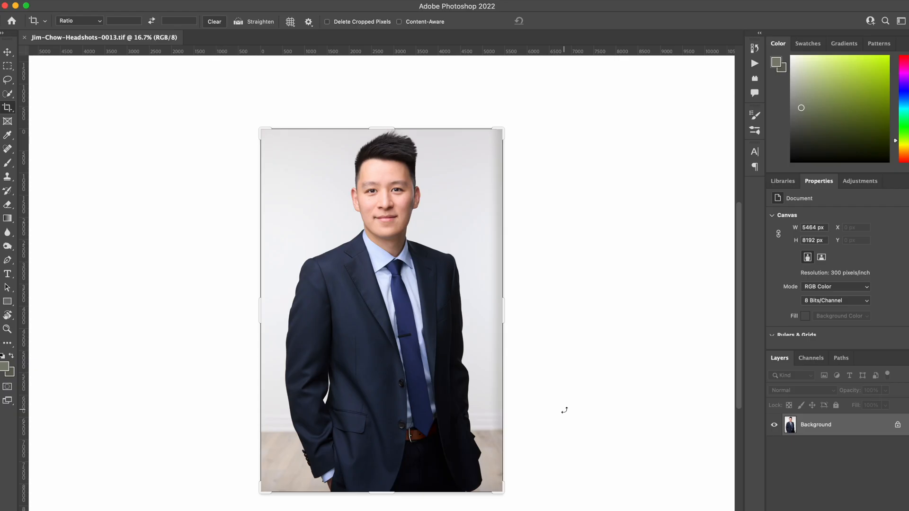
pyautogui.moveTo(566, 413)
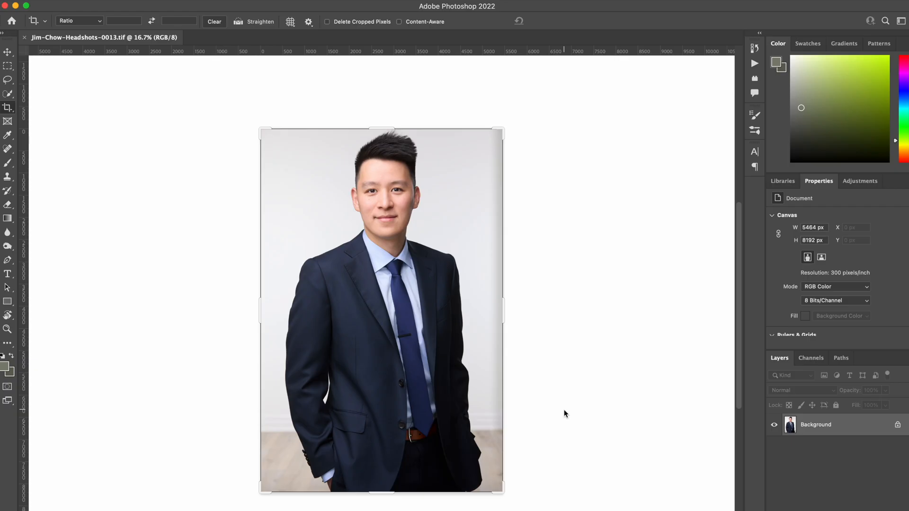
pyautogui.moveTo(565, 410)
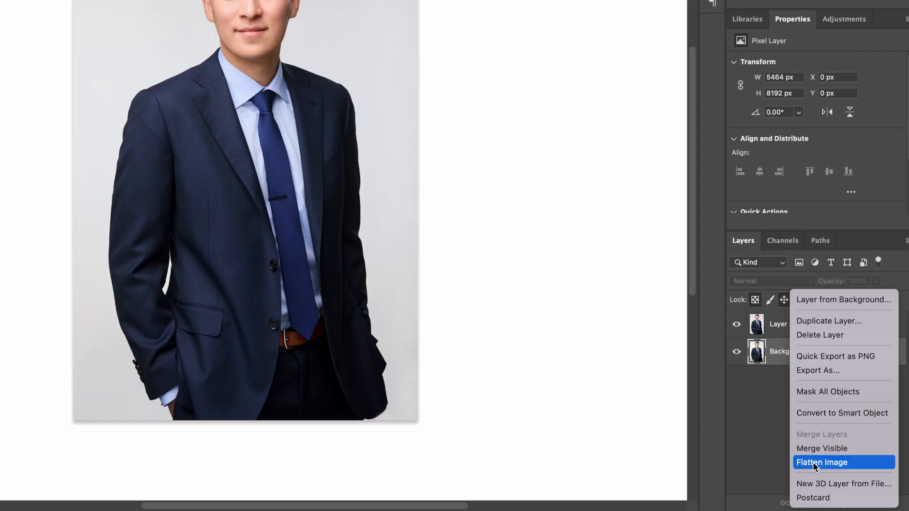
# Flatten the edited headshot's layers into a single image
pyautogui.click(100, 9)
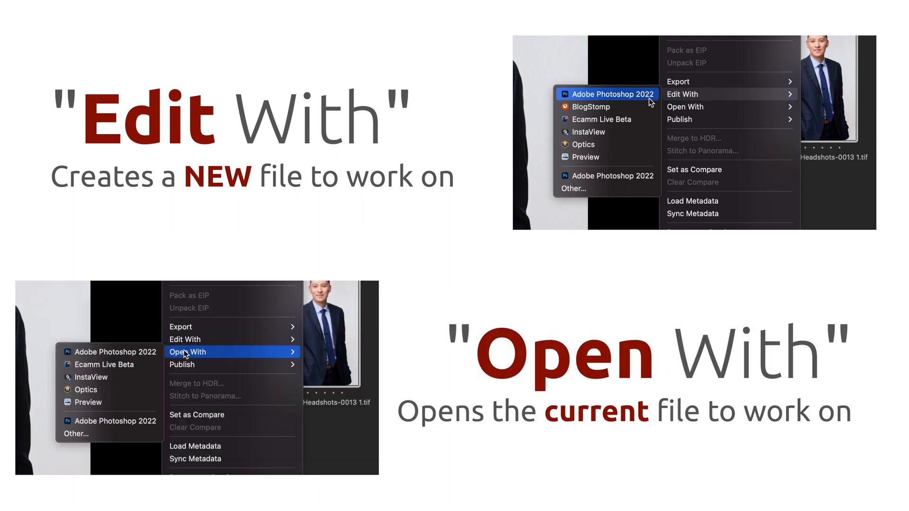
pyautogui.moveTo(114, 352)
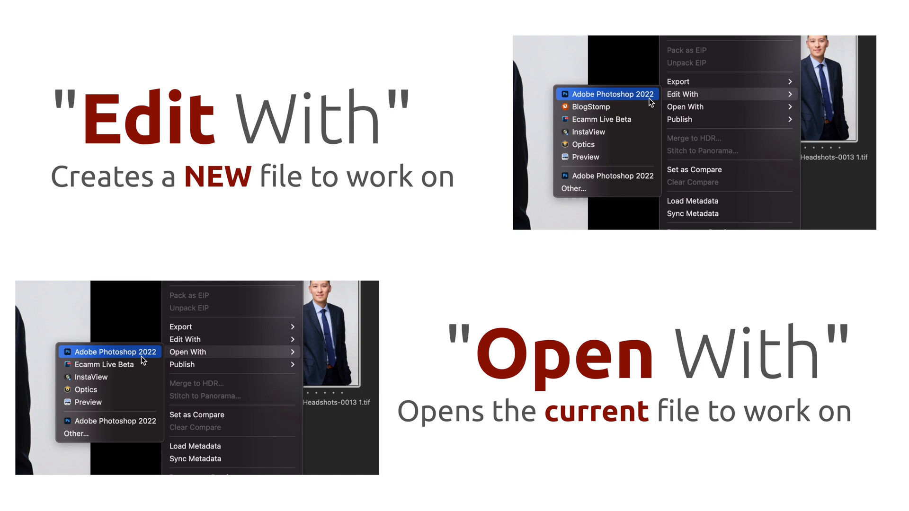